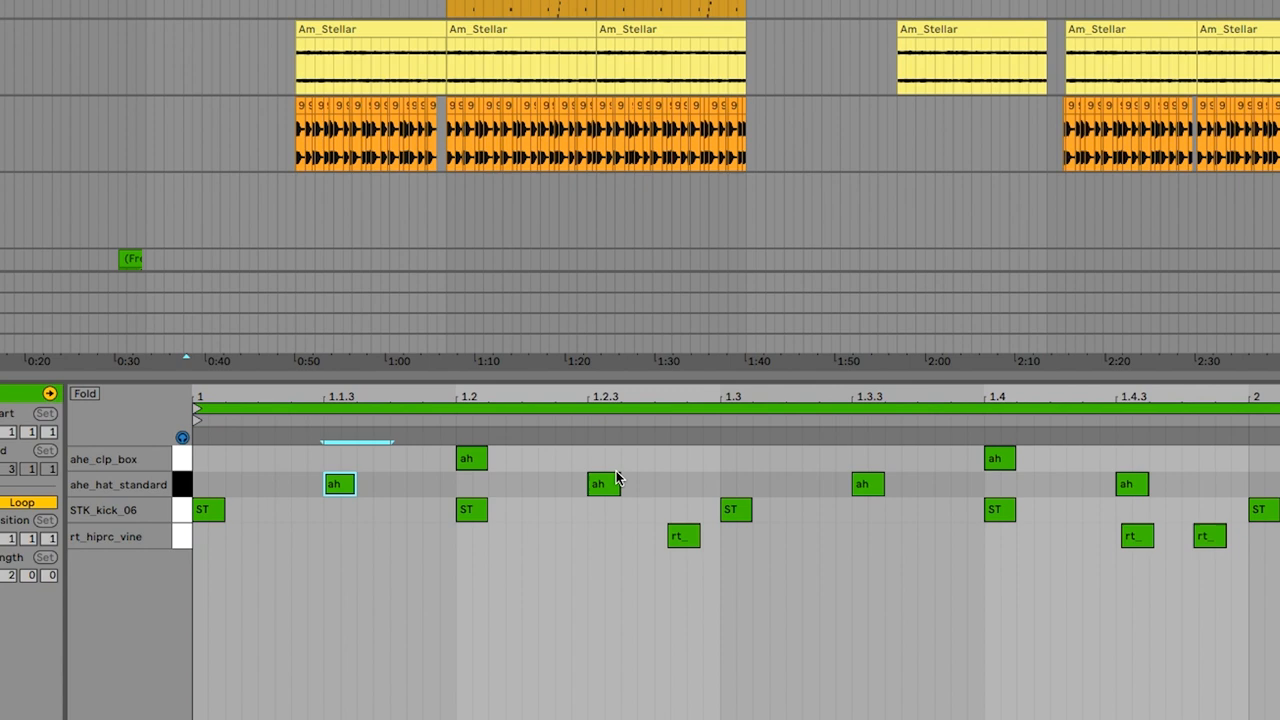
Switch the drum track's lower pane to Device View to show its Drum Rack
click(603, 484)
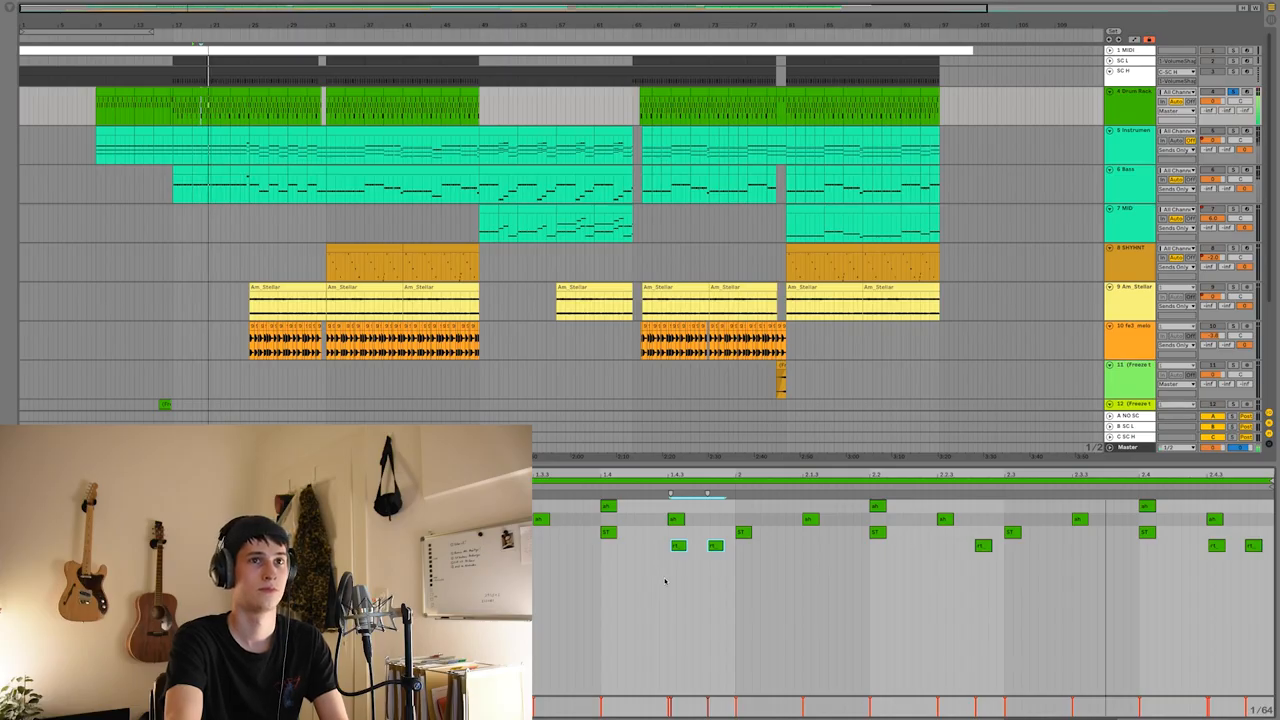
click(1118, 110)
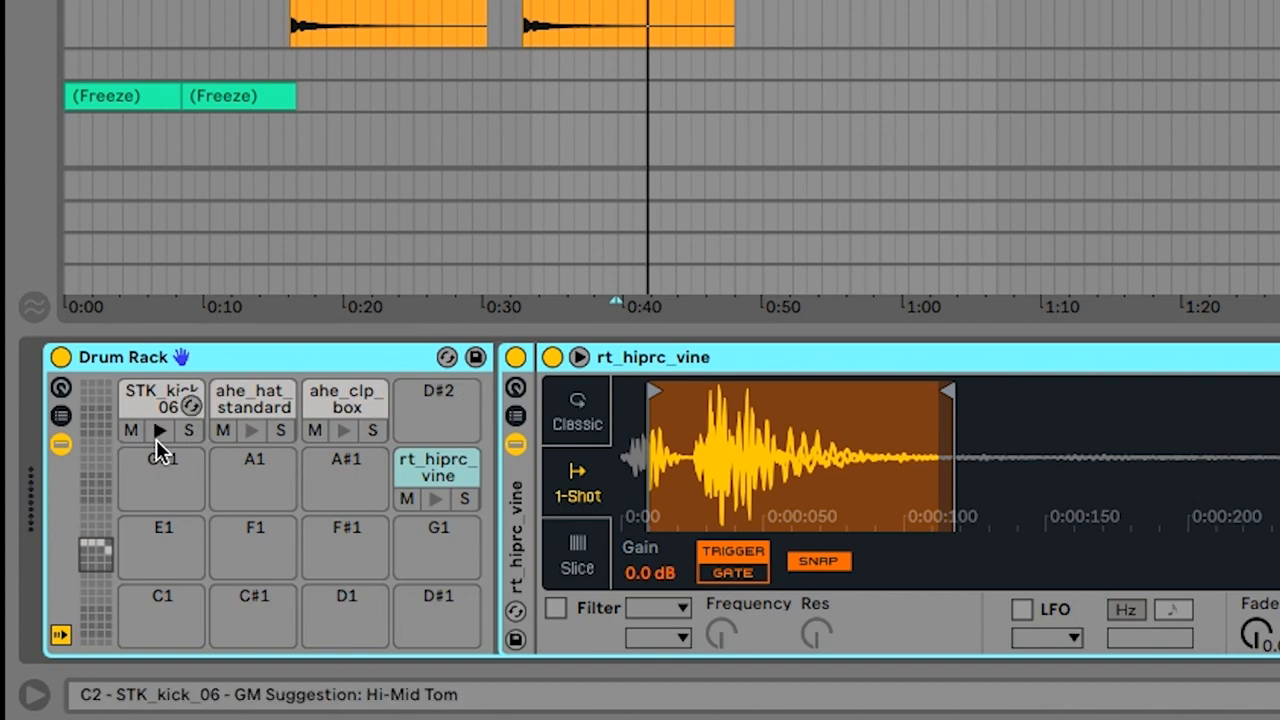
Preview the STK_kick_06 pad, then select the ahe_clp_box clap pad
click(160, 410)
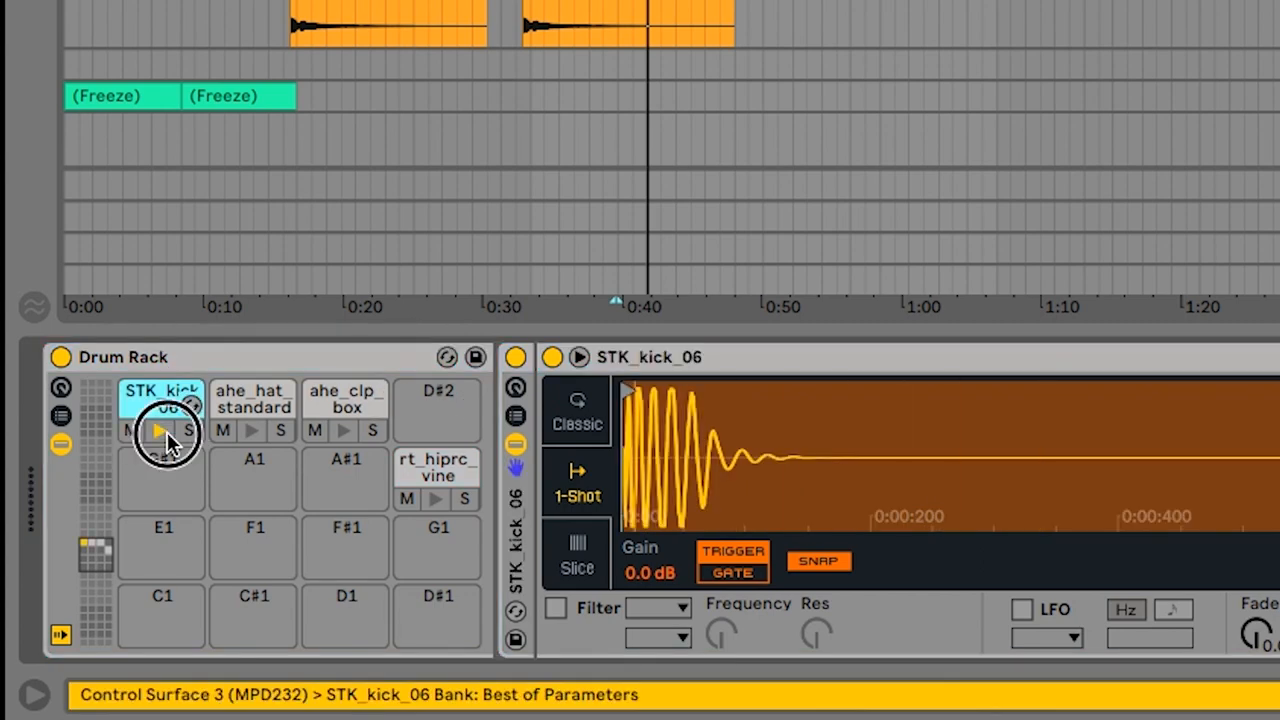
click(253, 405)
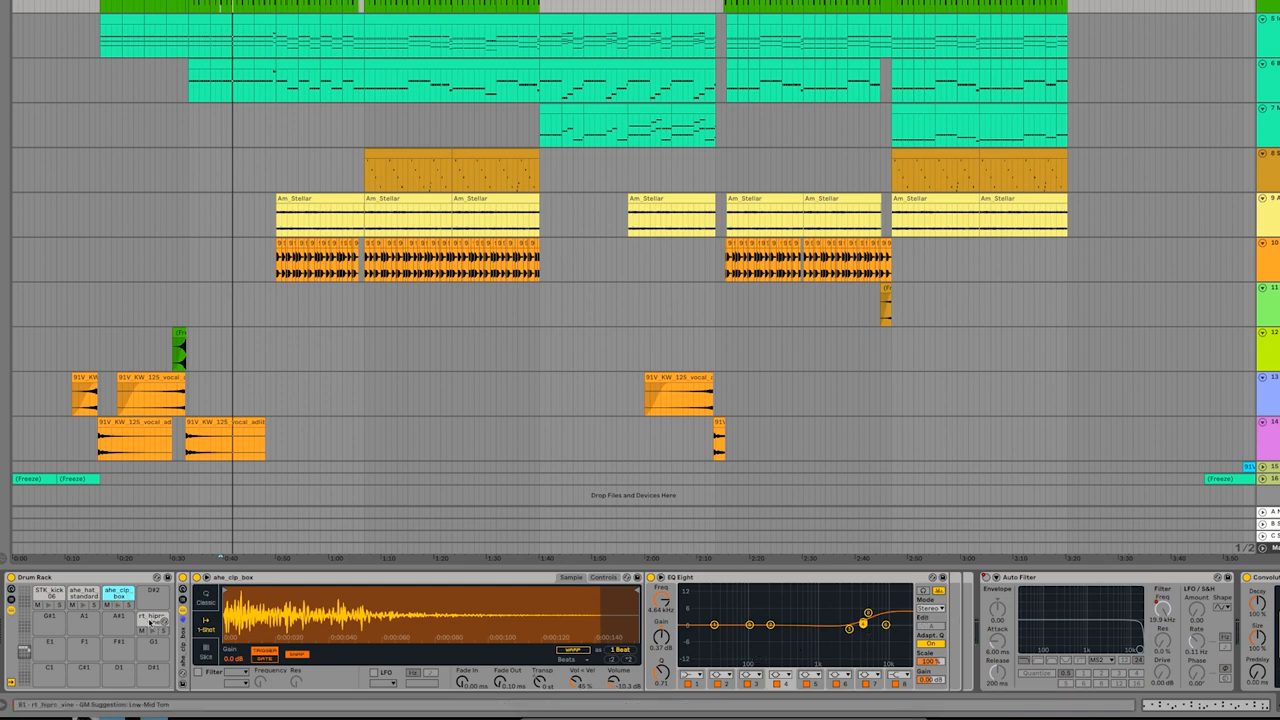
Browse the clap chain's EQ Eight and Auto Filter to the Convolution Reverb
click(150, 615)
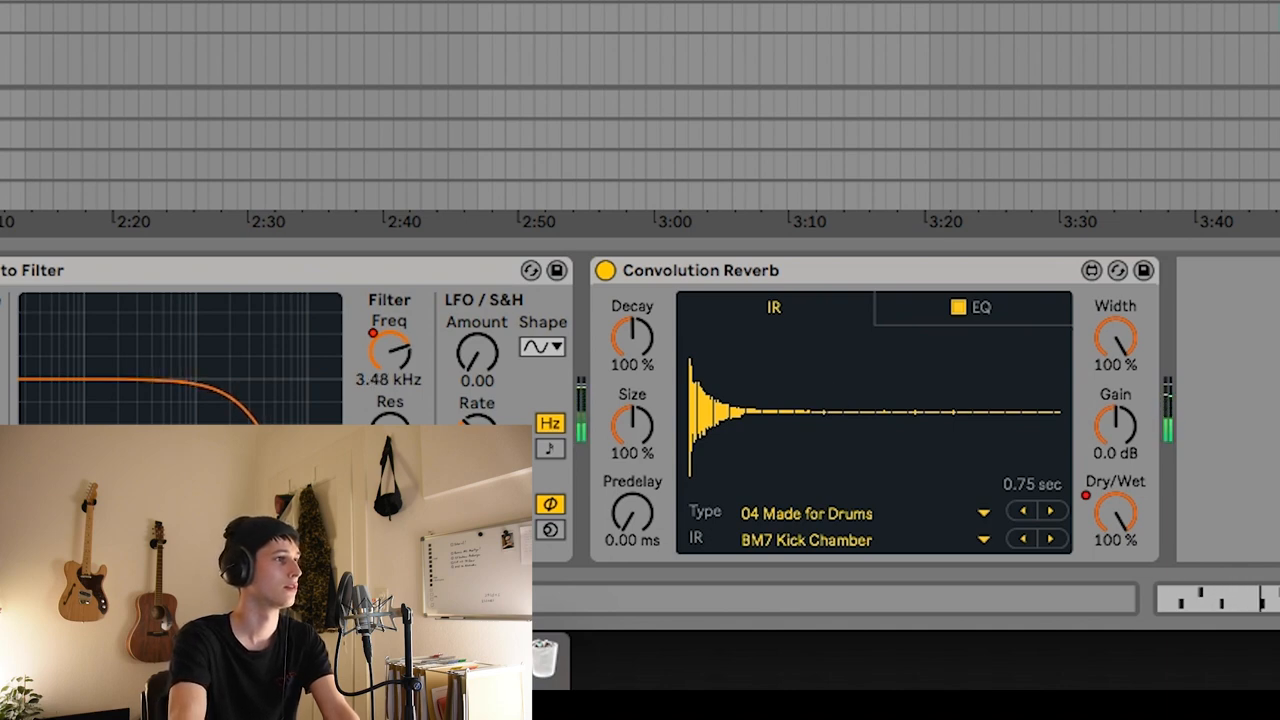
drag(390, 350, 390, 340)
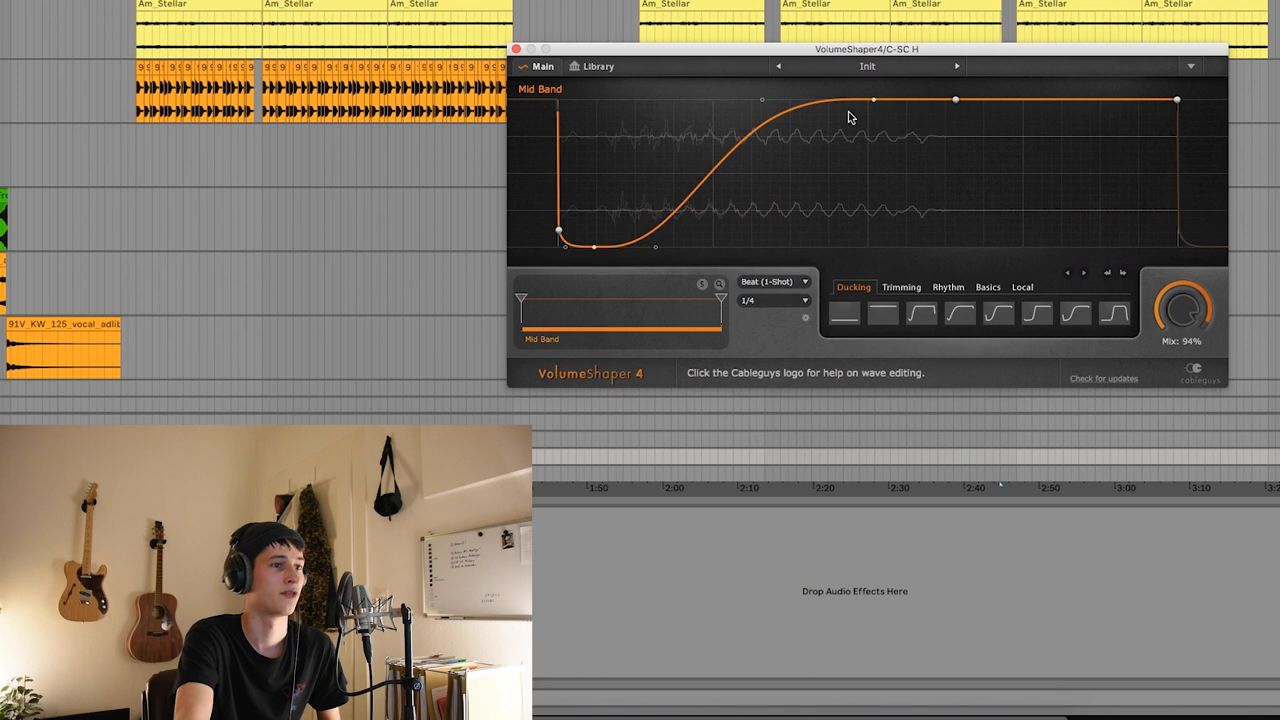
mouse_move(782, 143)
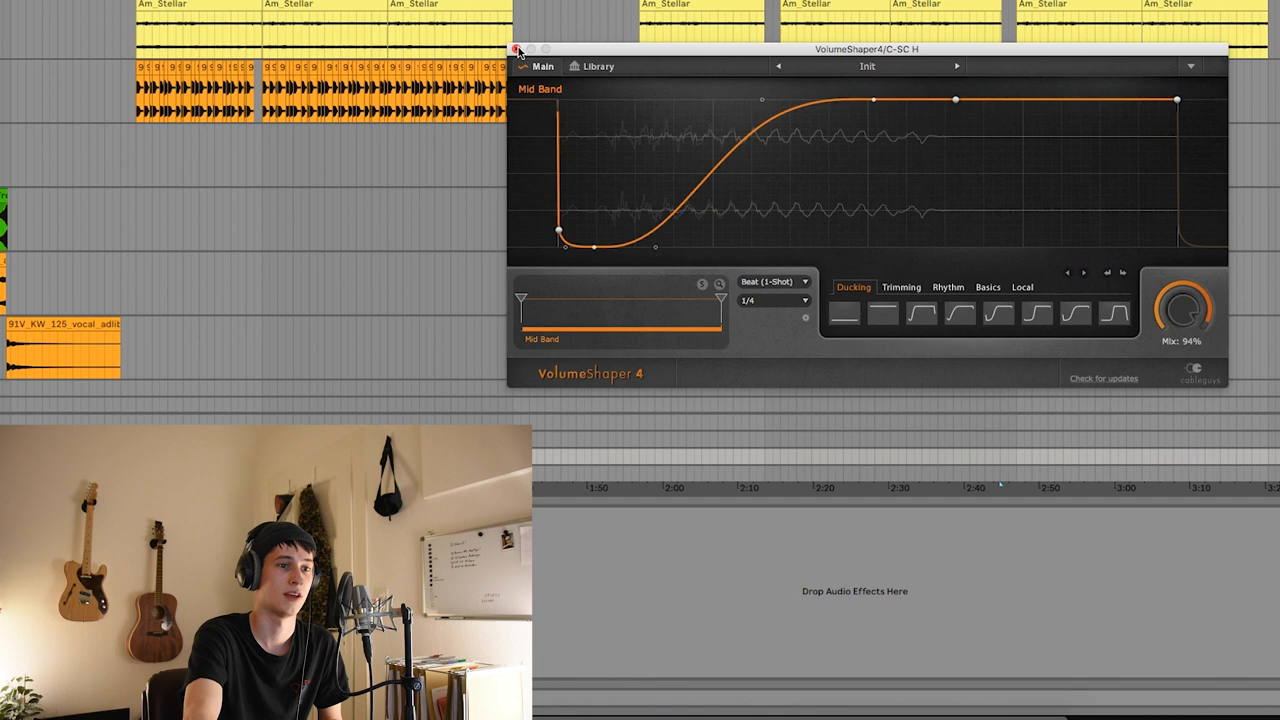
click(519, 50)
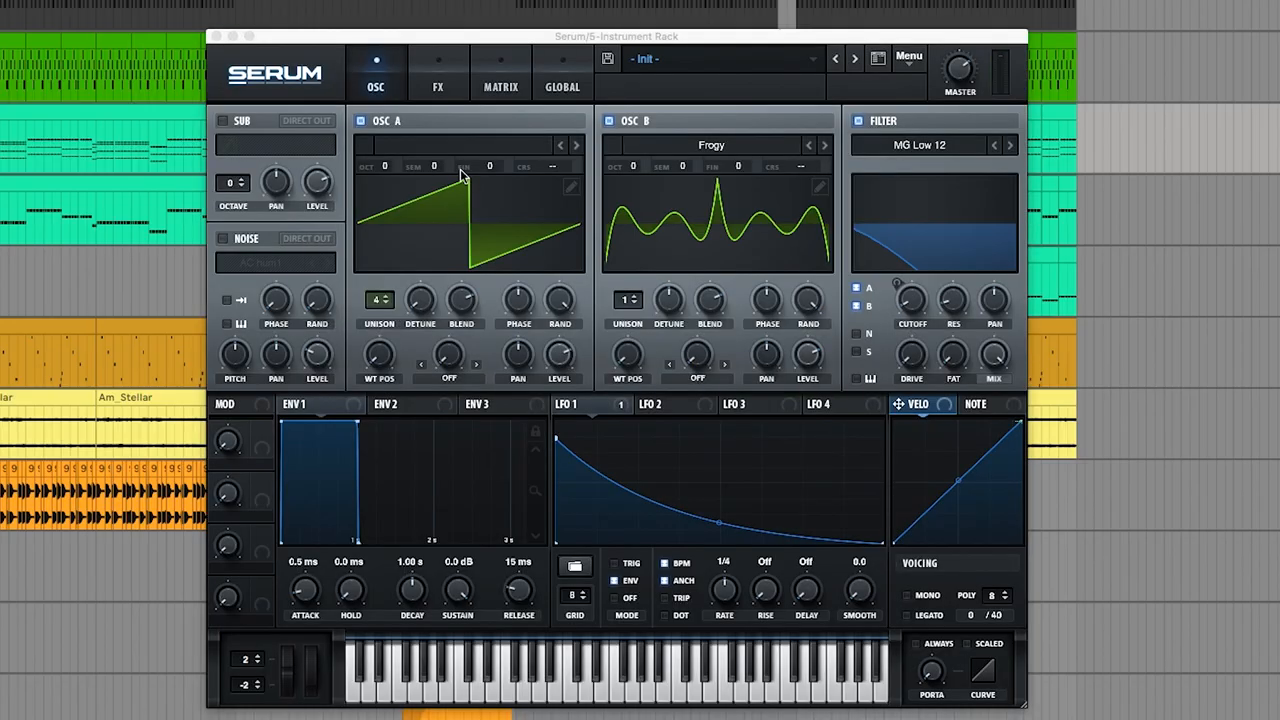
mouse_move(547, 180)
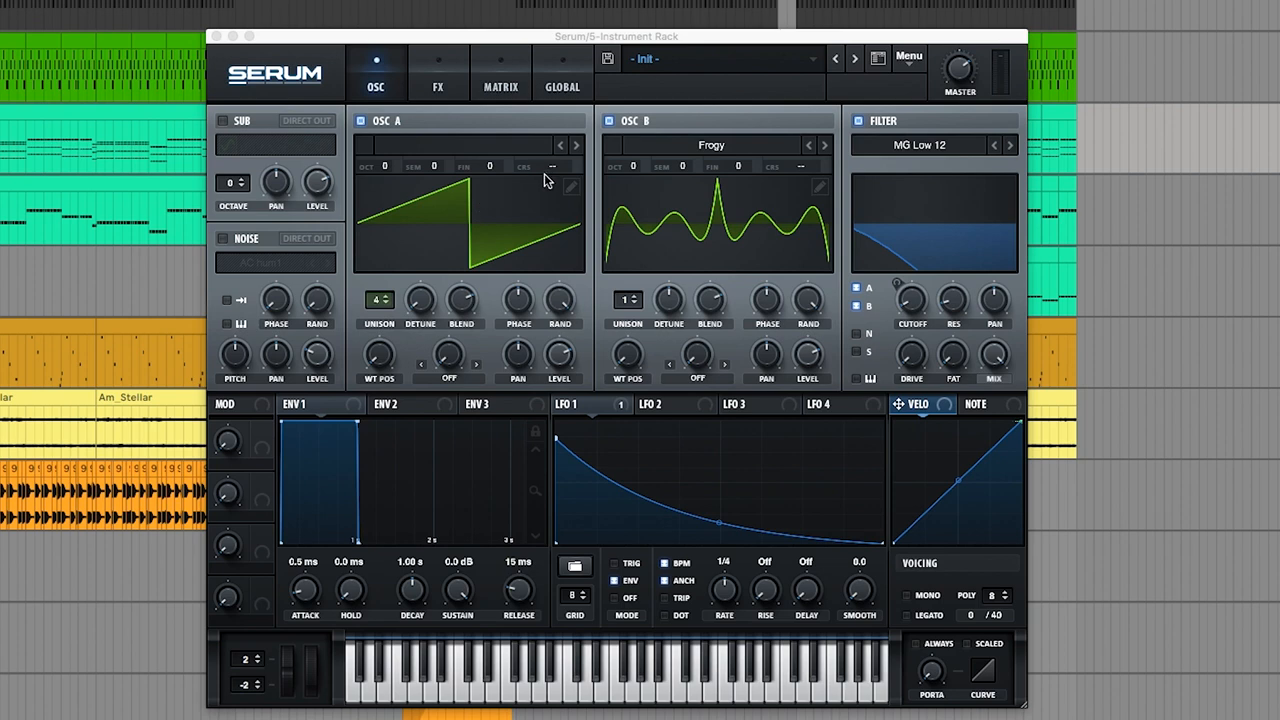
mouse_move(718, 160)
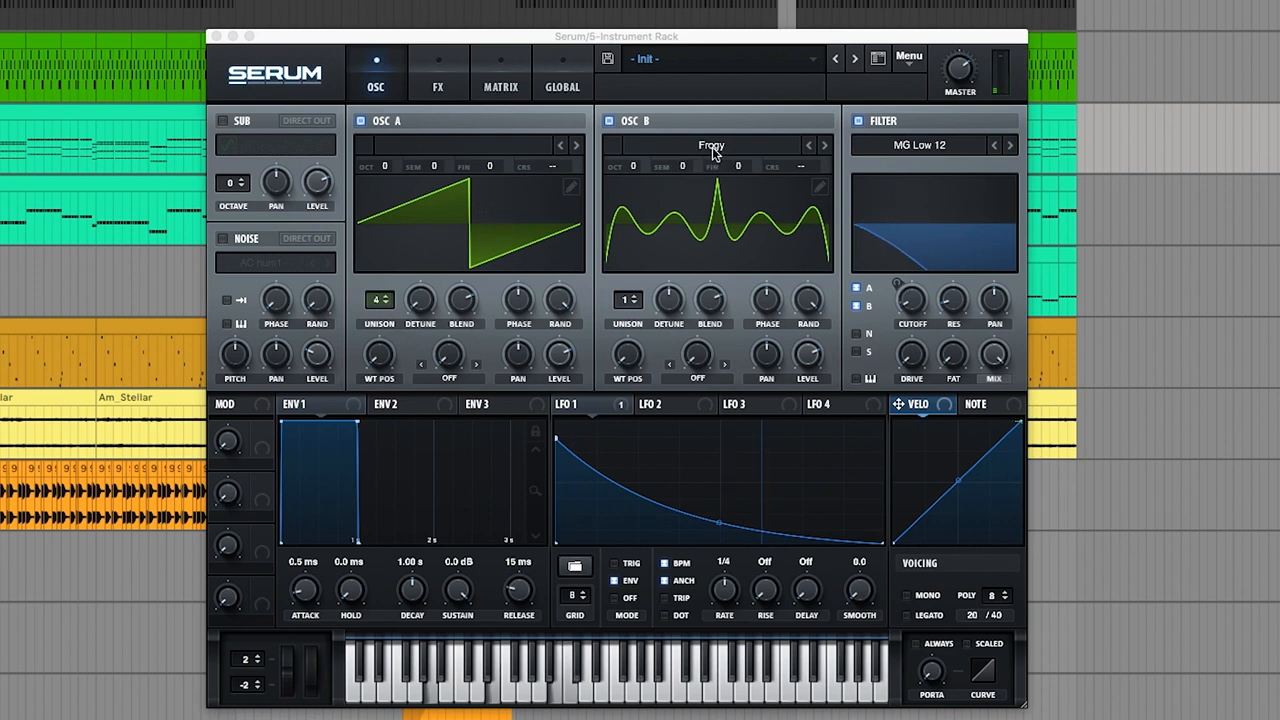
click(711, 146)
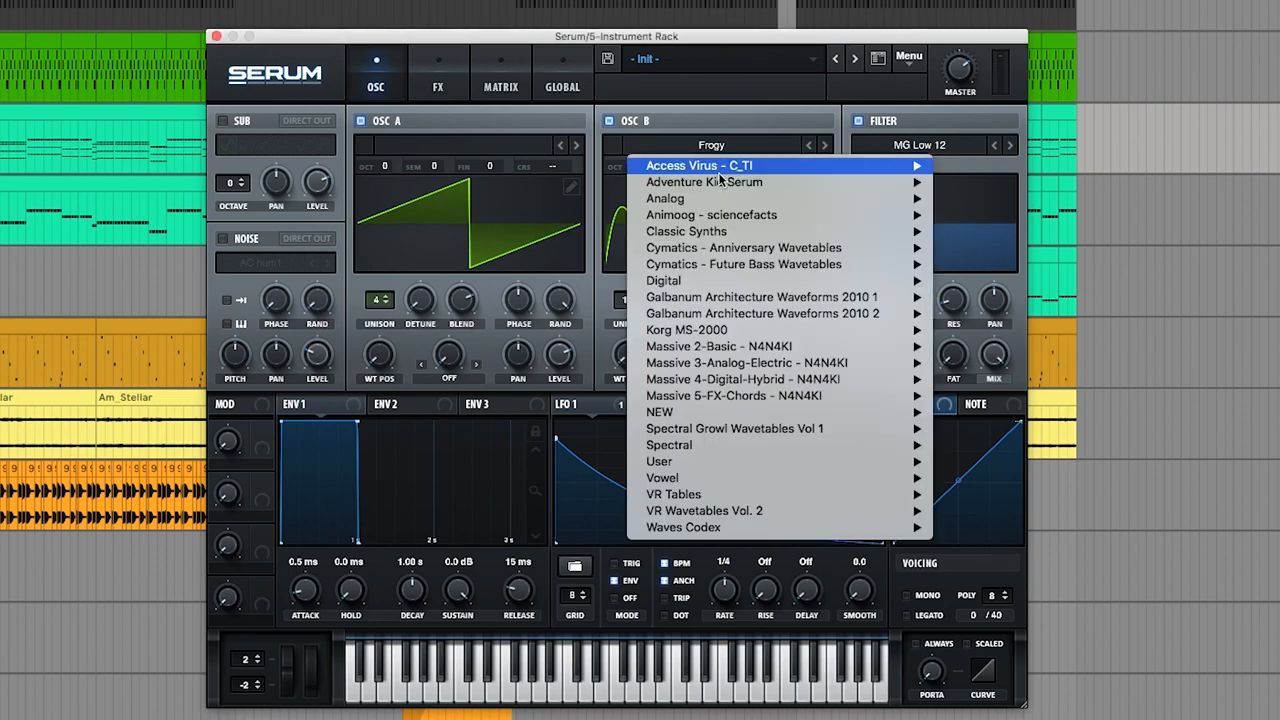
mouse_move(686, 329)
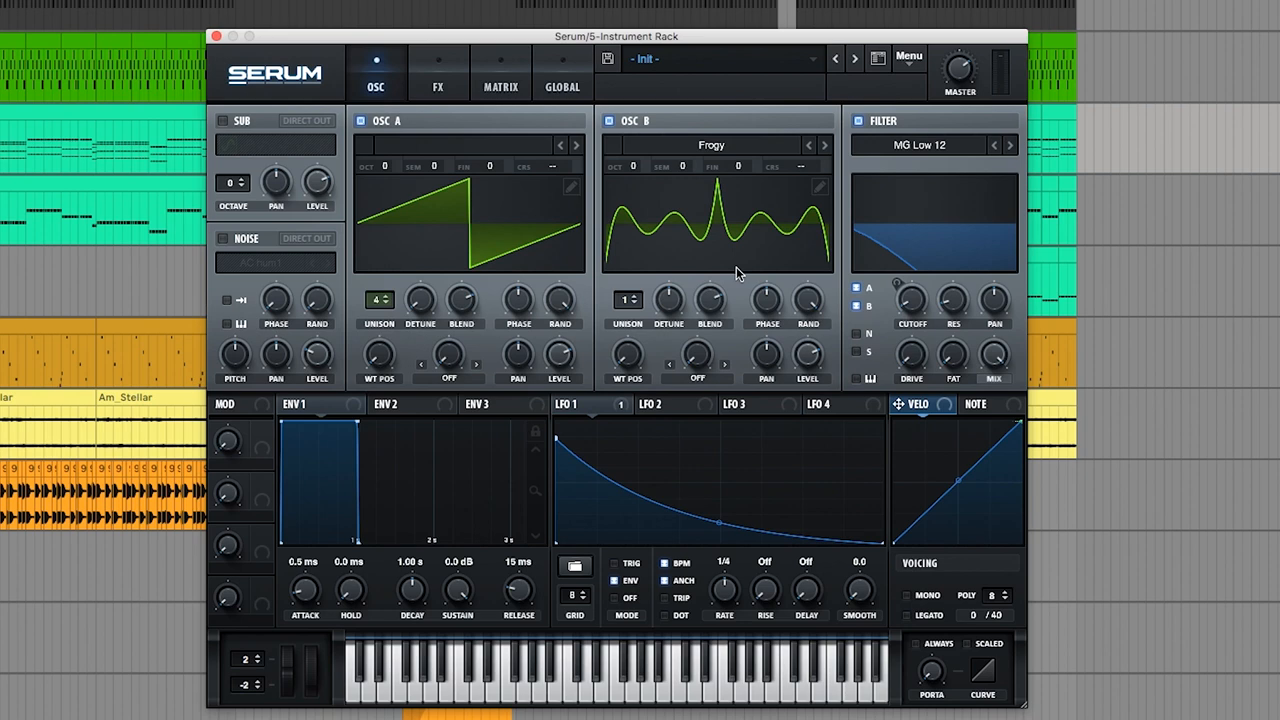
mouse_move(775, 243)
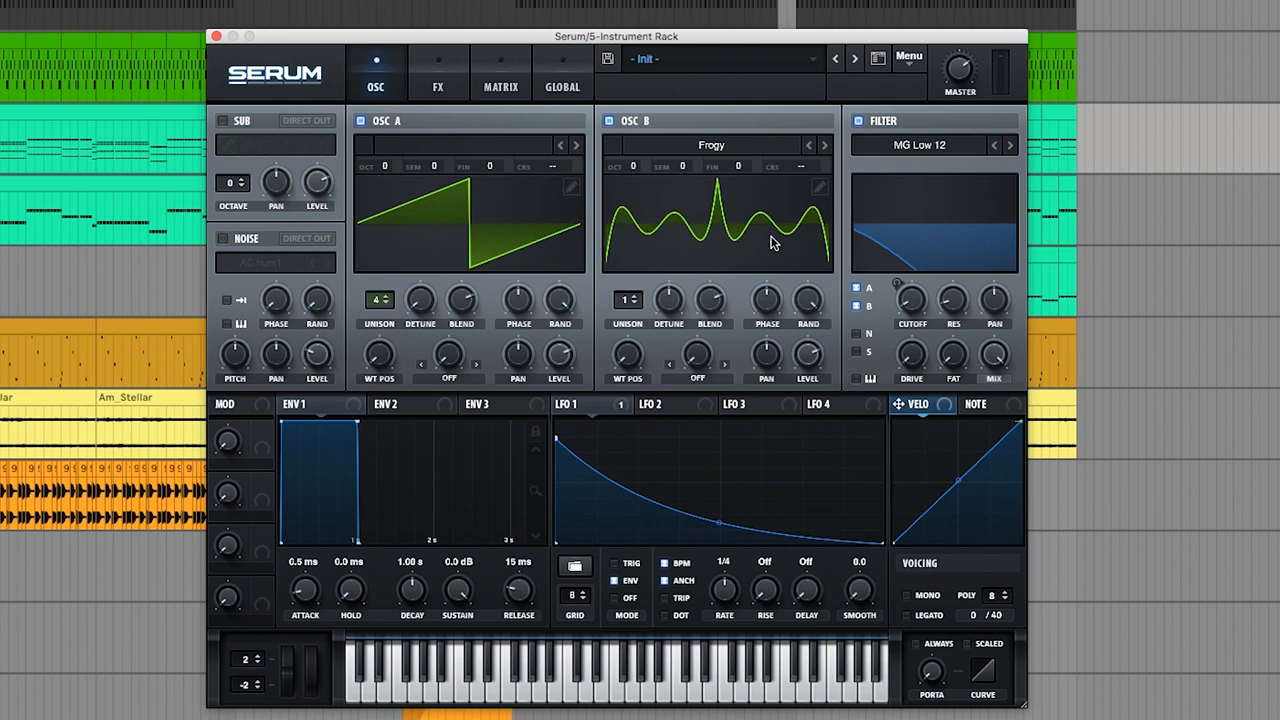
mouse_move(781, 295)
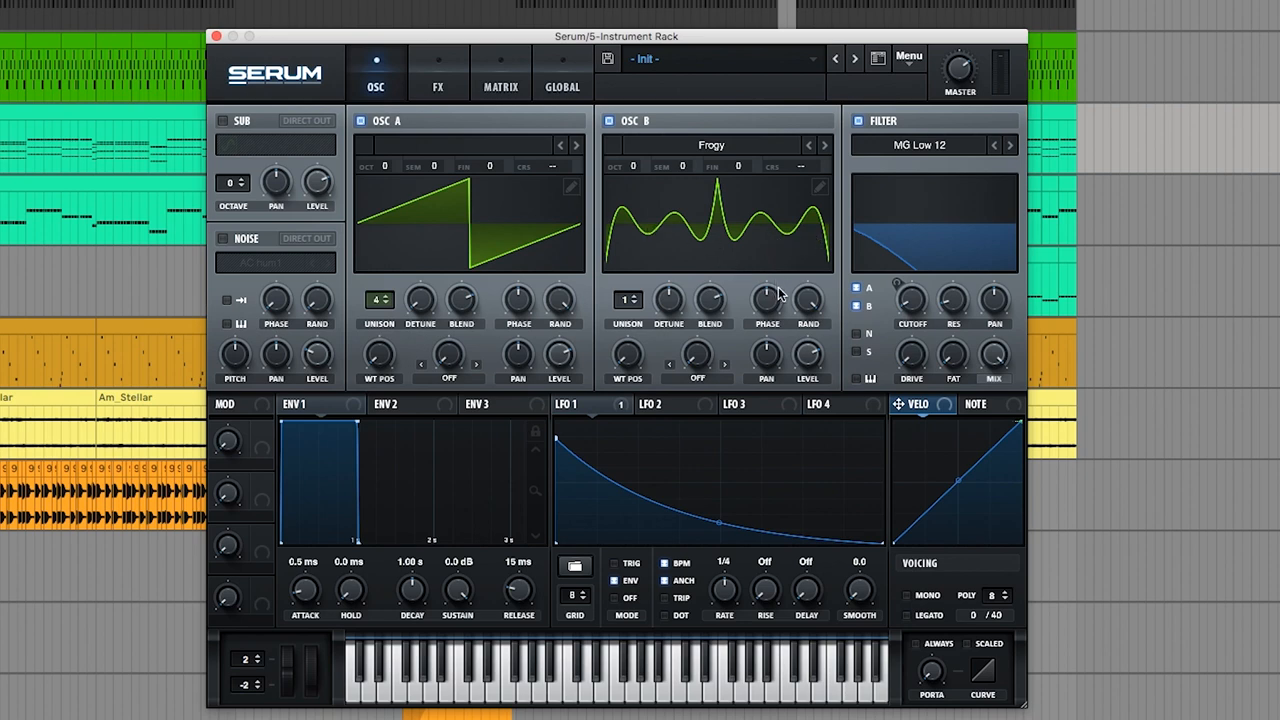
mouse_move(789, 256)
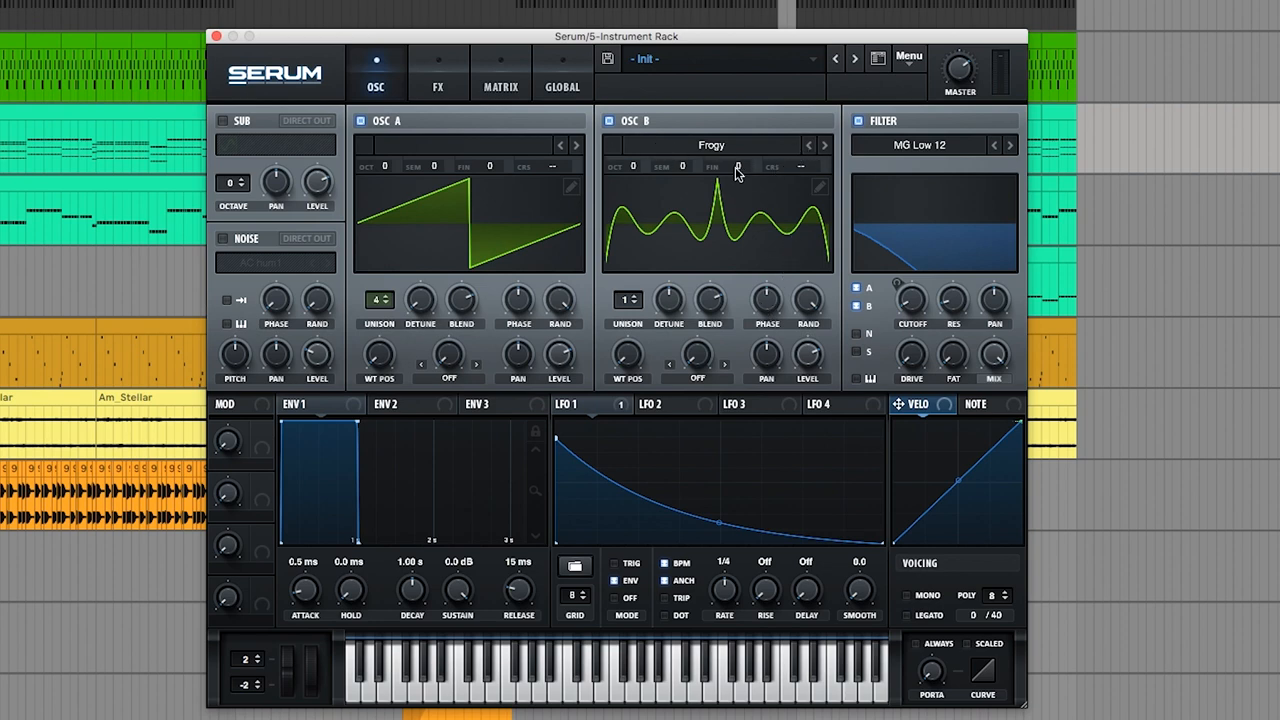
mouse_move(638, 362)
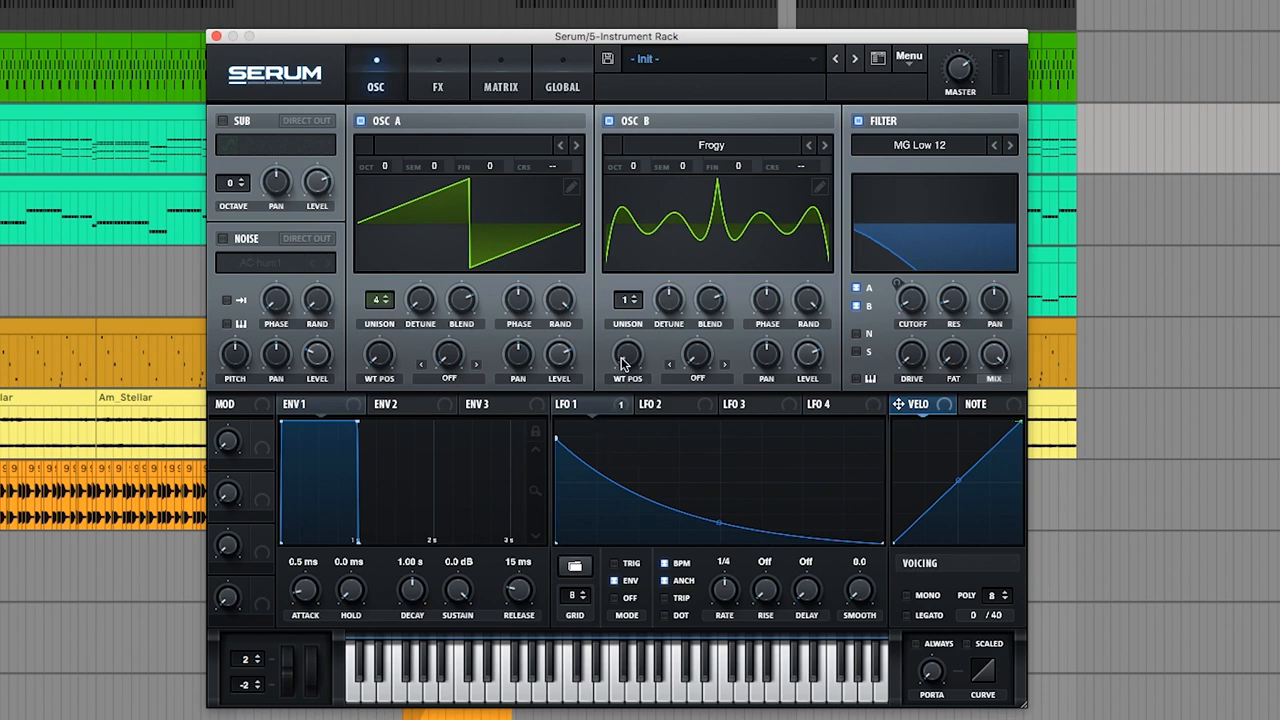
mouse_move(628, 355)
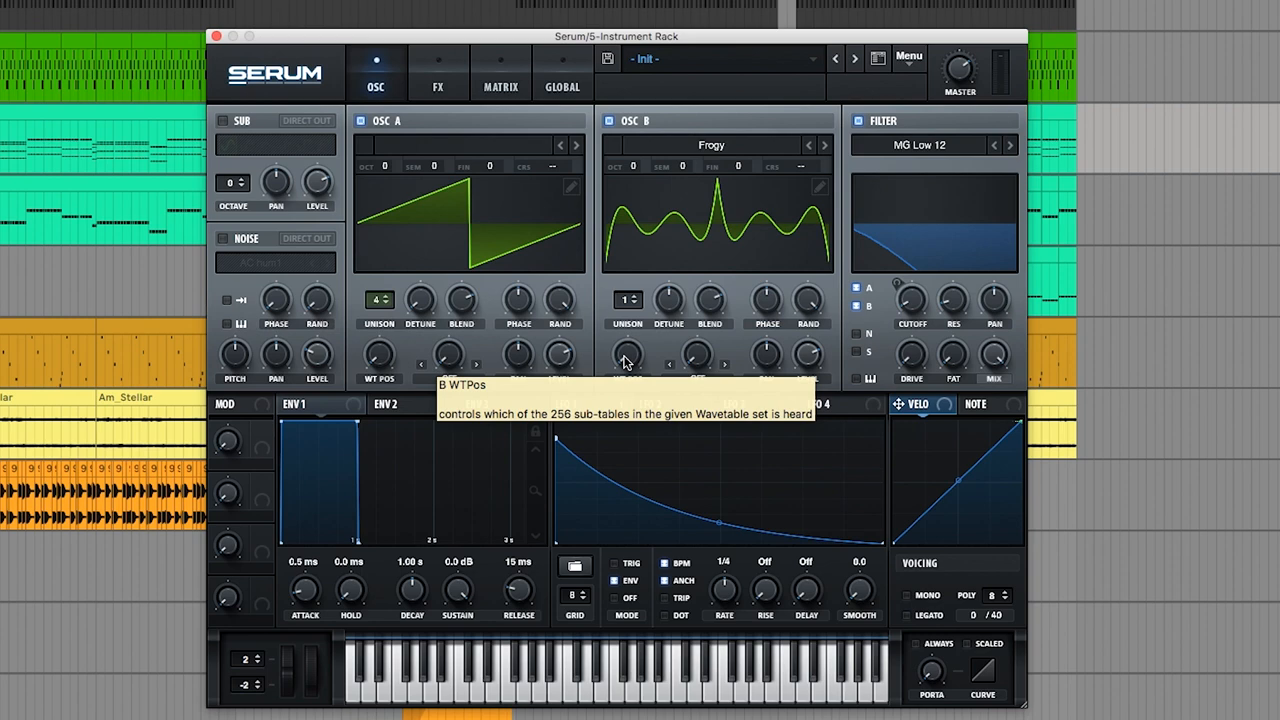
mouse_move(627, 362)
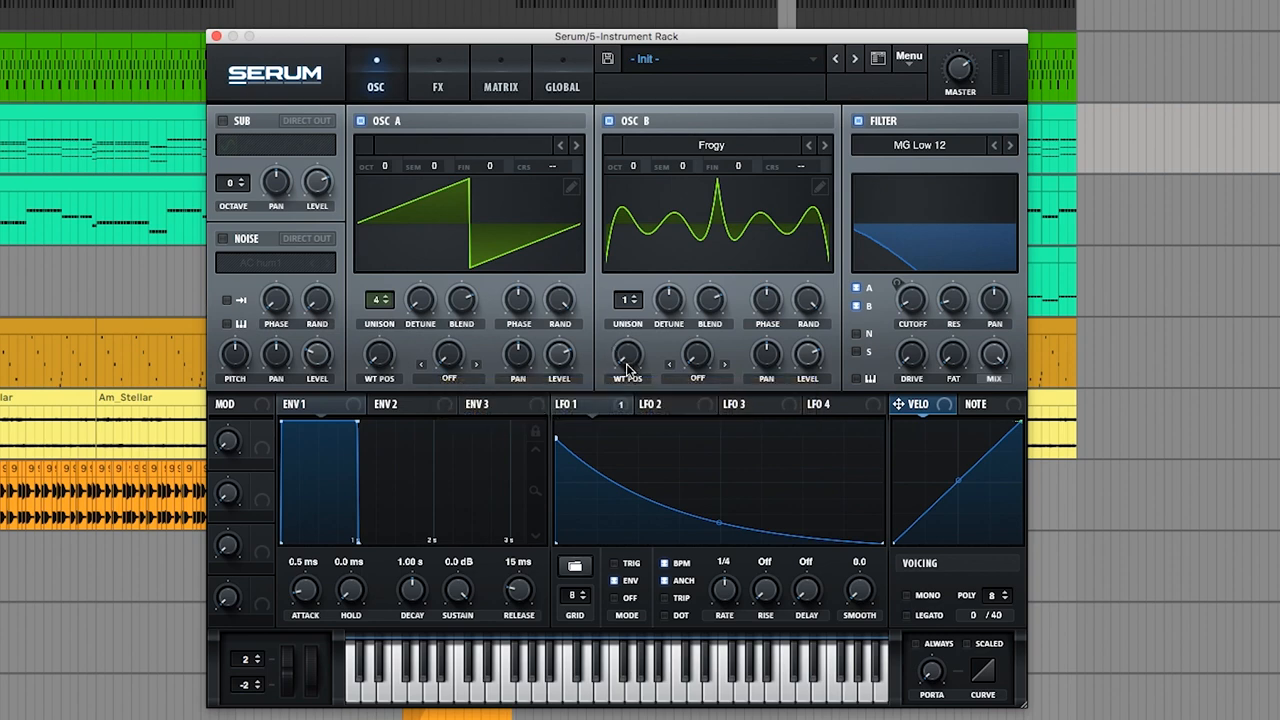
mouse_move(622, 350)
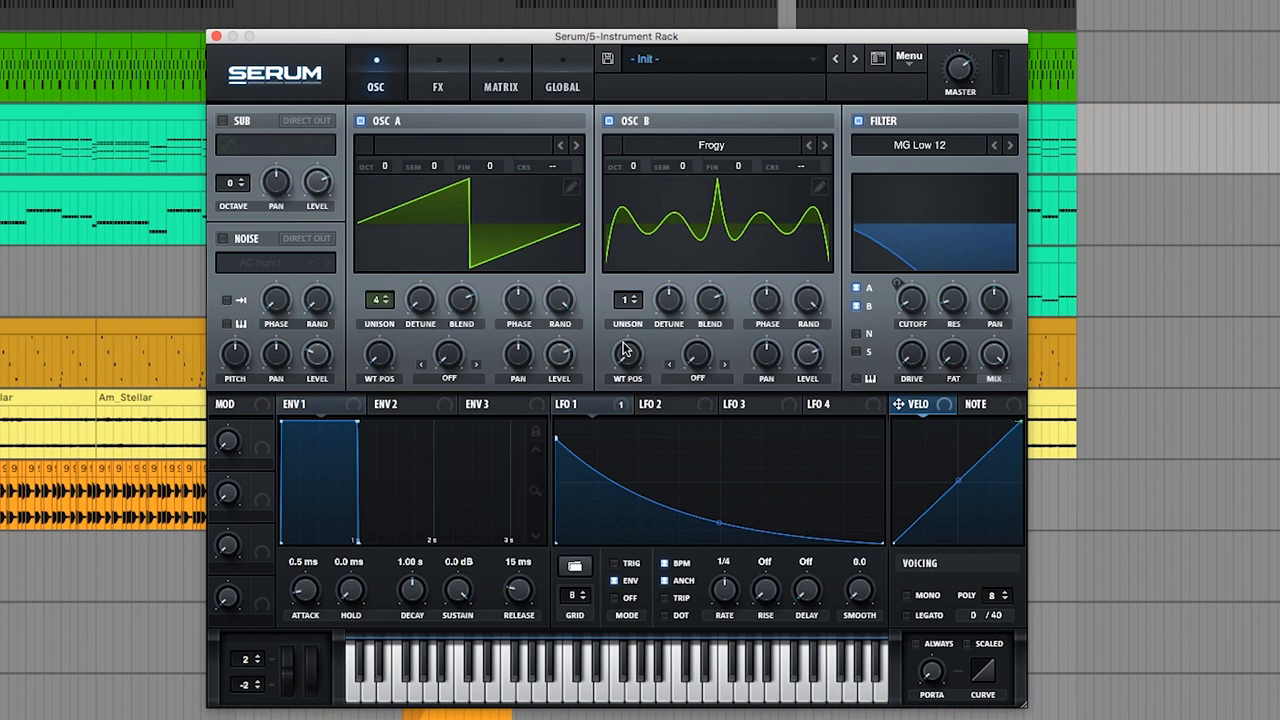
mouse_move(600, 42)
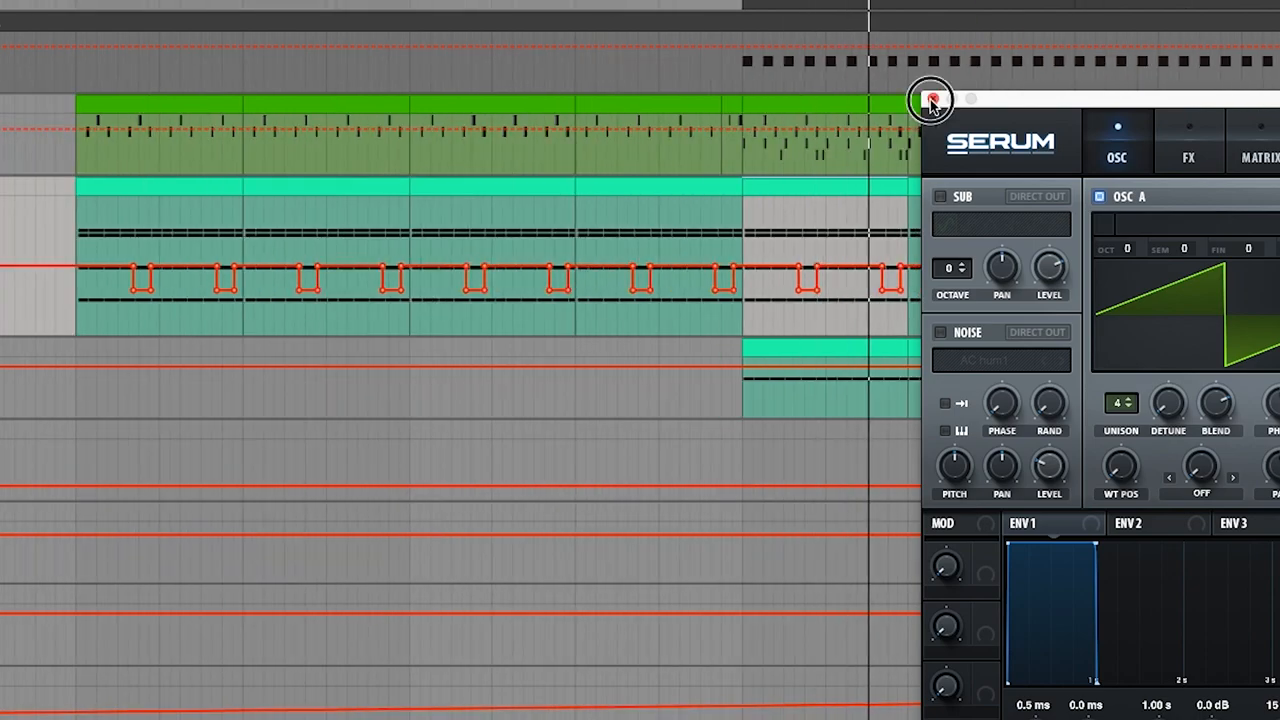
Close the Serum chord synth window
click(929, 99)
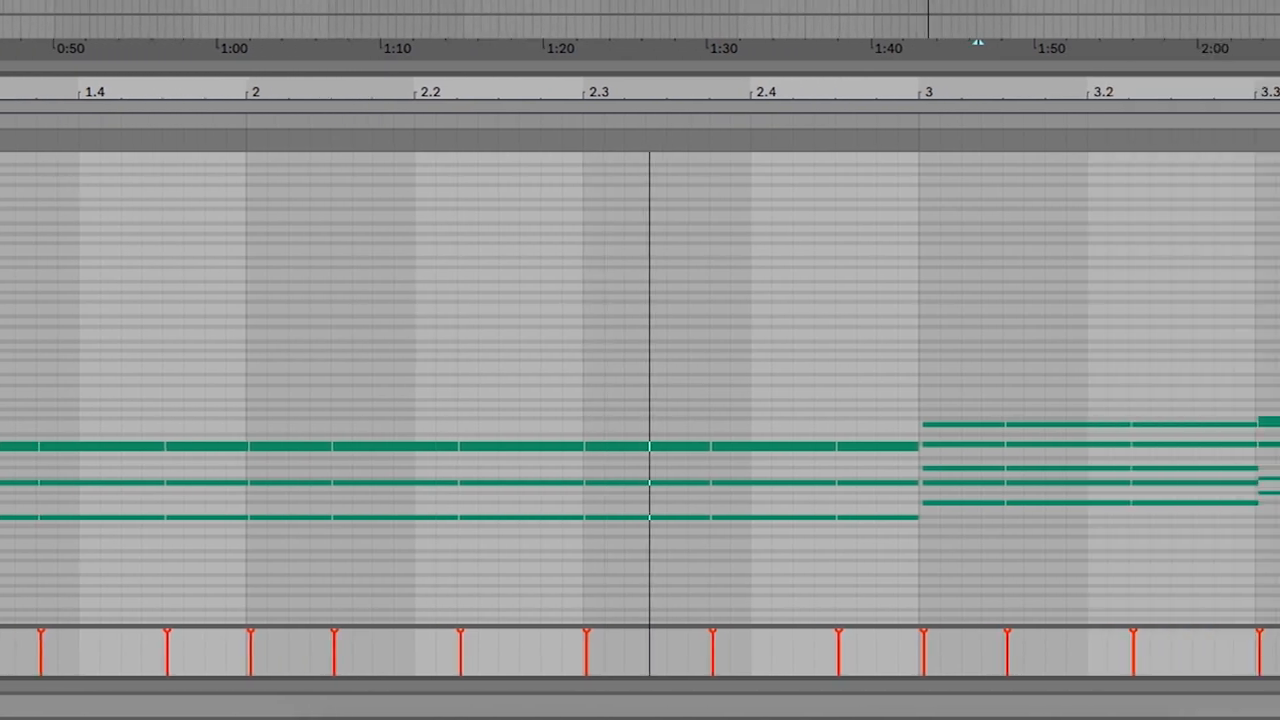
Scroll right toward the Bass track's Serum synth
scroll(right, 3)
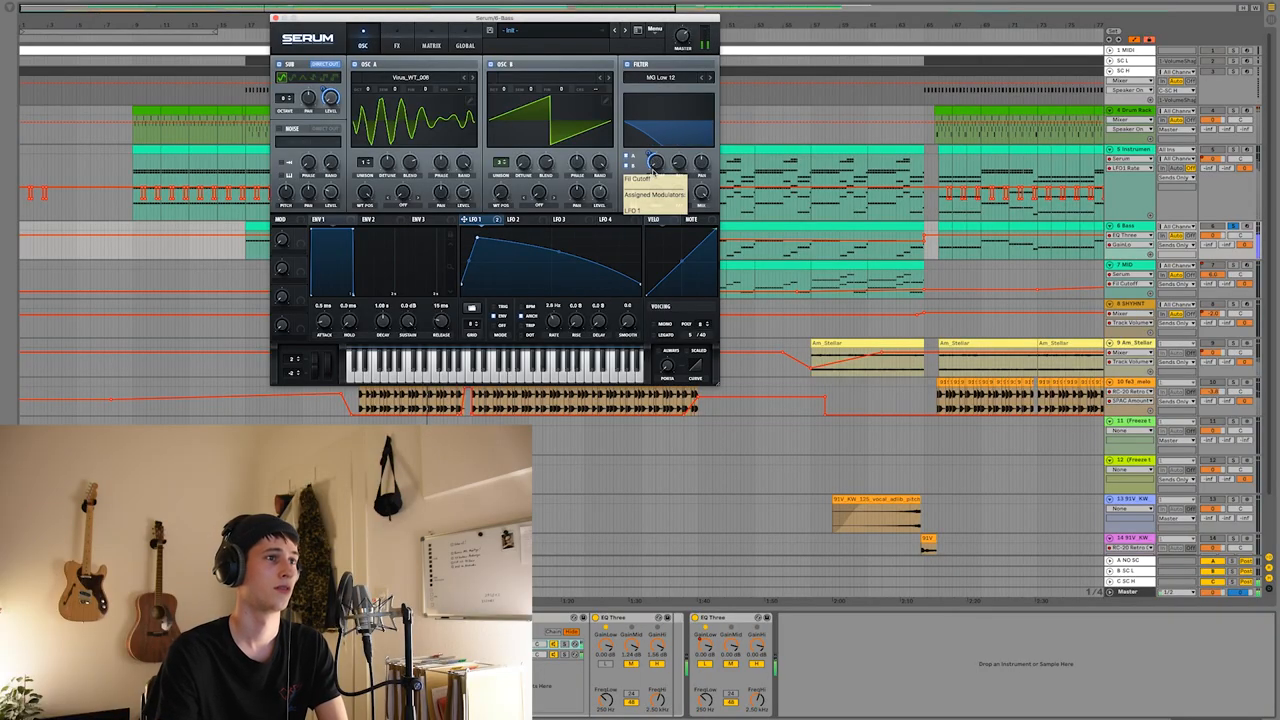
click(274, 18)
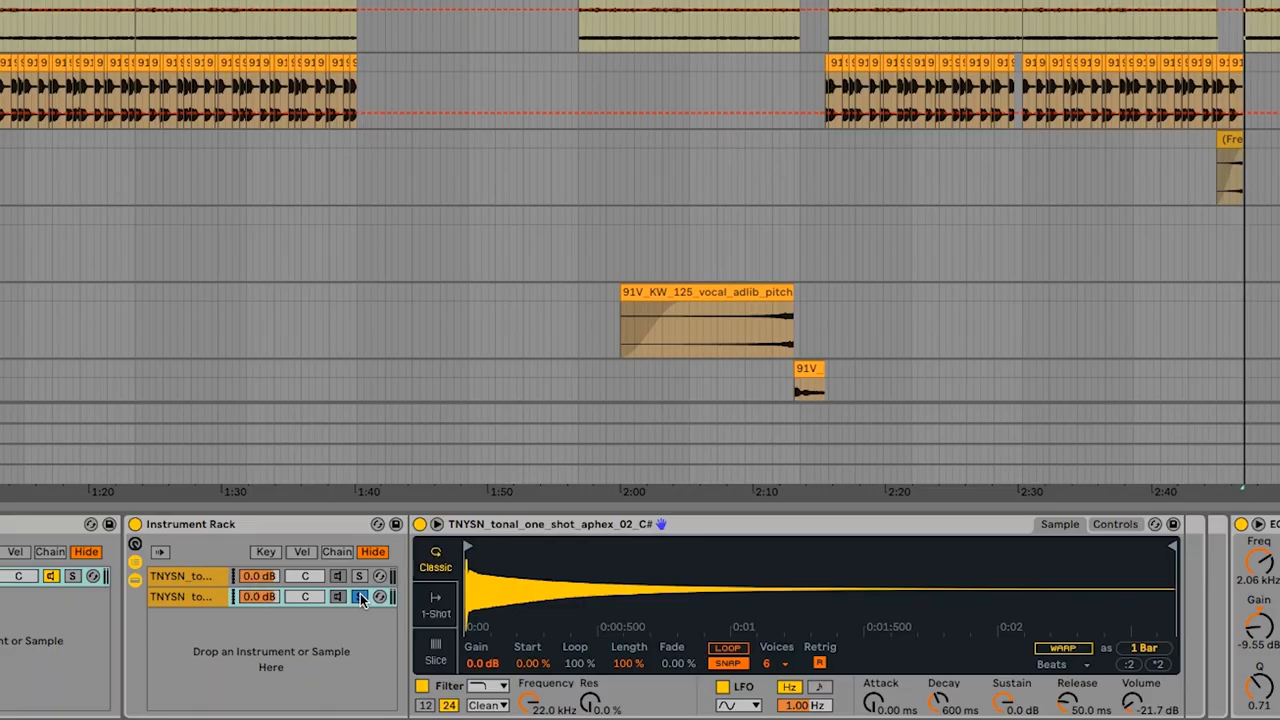
Solo the second one-shot layer, then the first layer instead
click(359, 575)
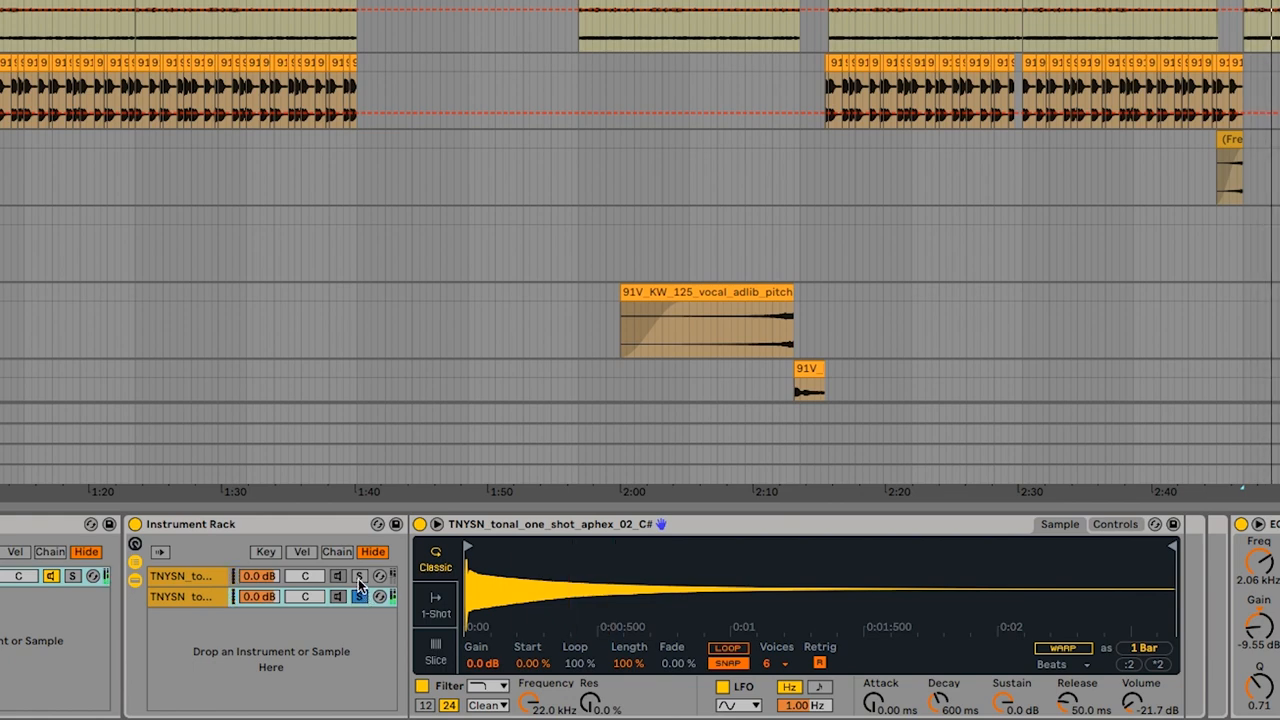
click(185, 575)
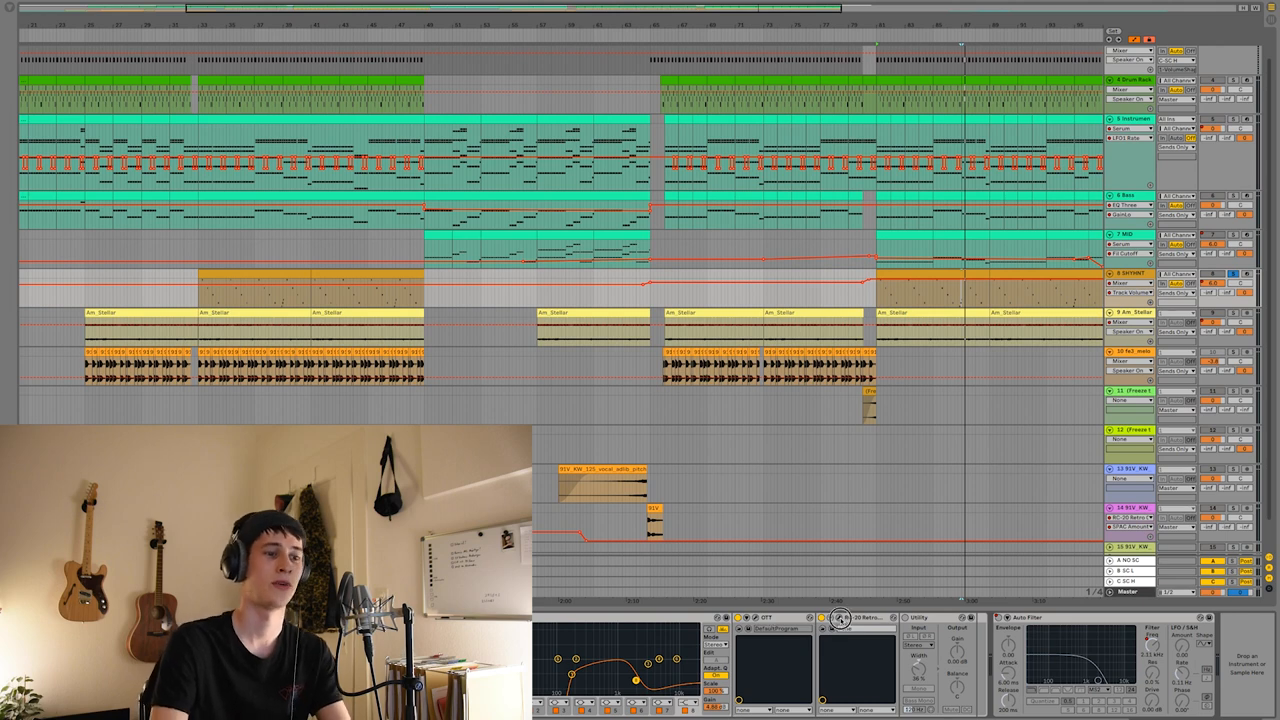
Open the SKYHNT track's RC-20 Retro Color plugin window
click(840, 618)
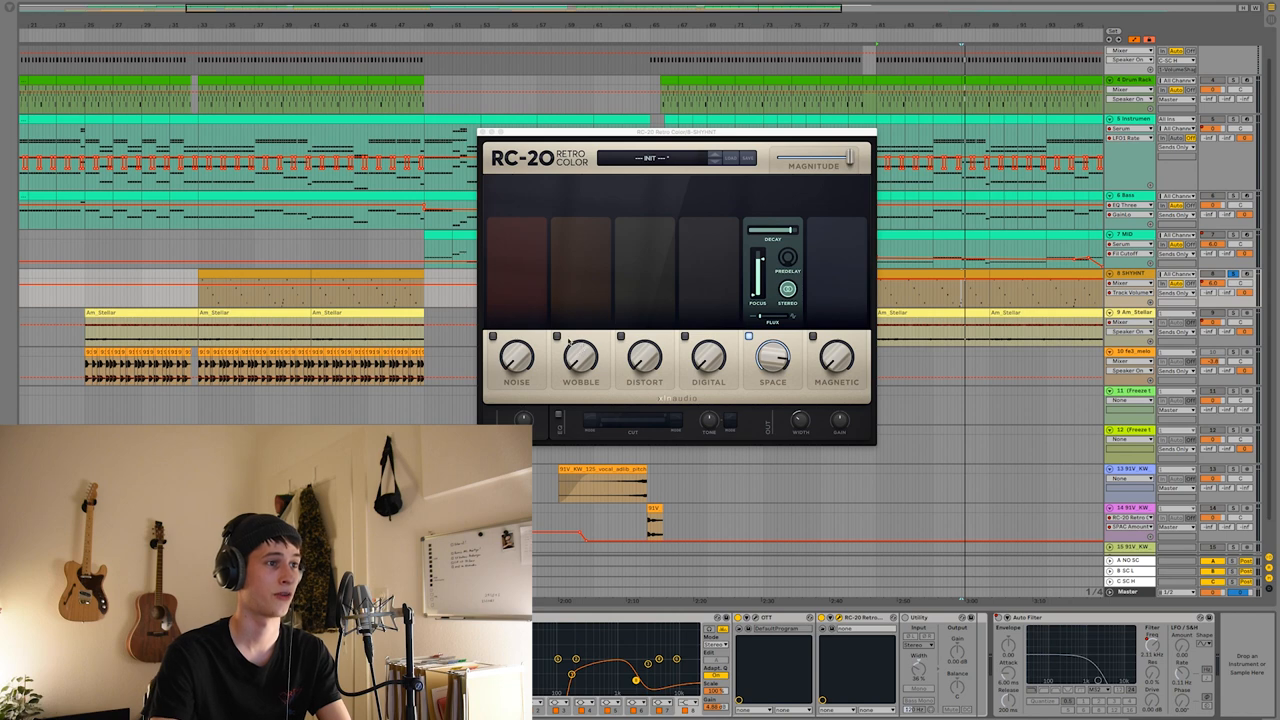
click(556, 336)
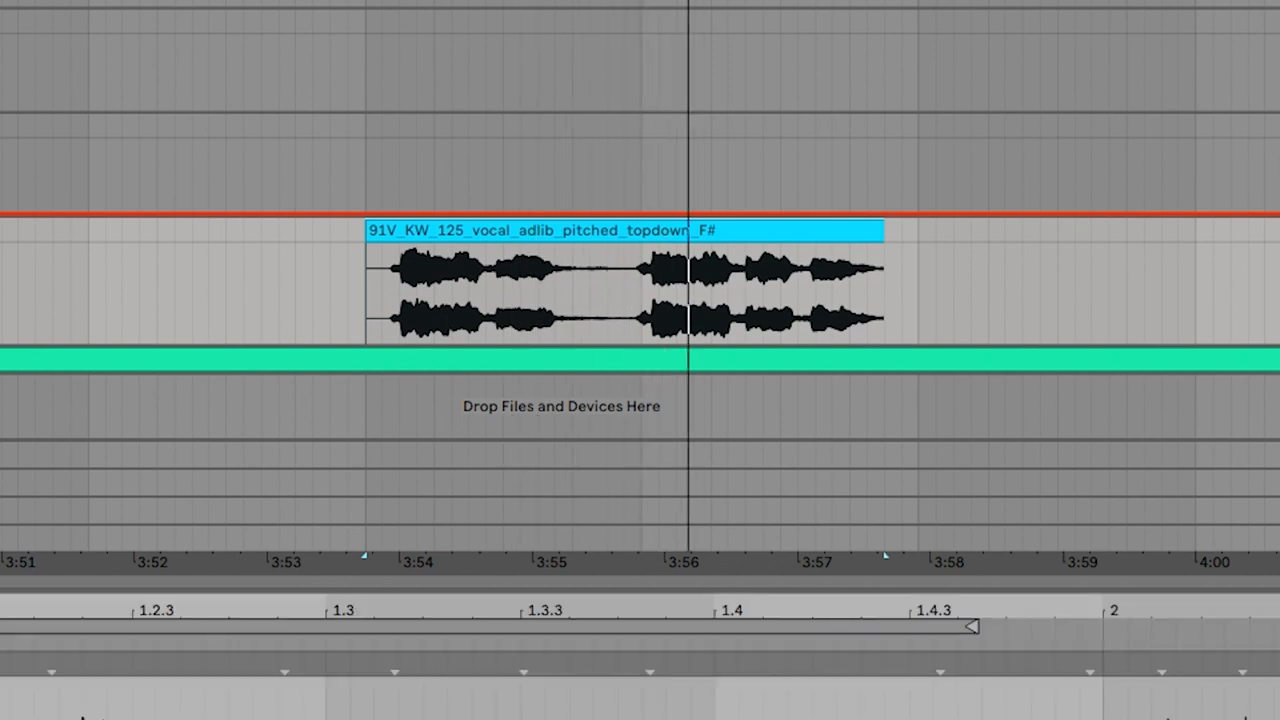
Select the chopped F# vocal adlib clips around 3:50
click(515, 270)
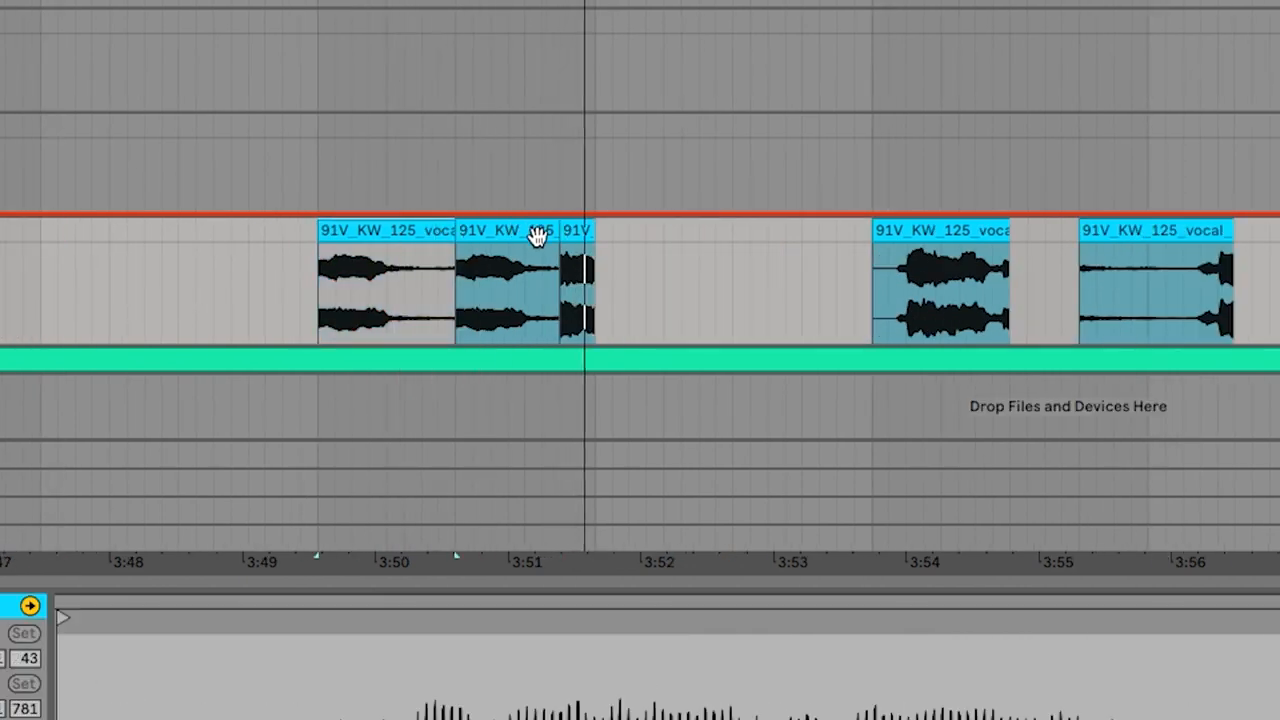
scroll(right, 3)
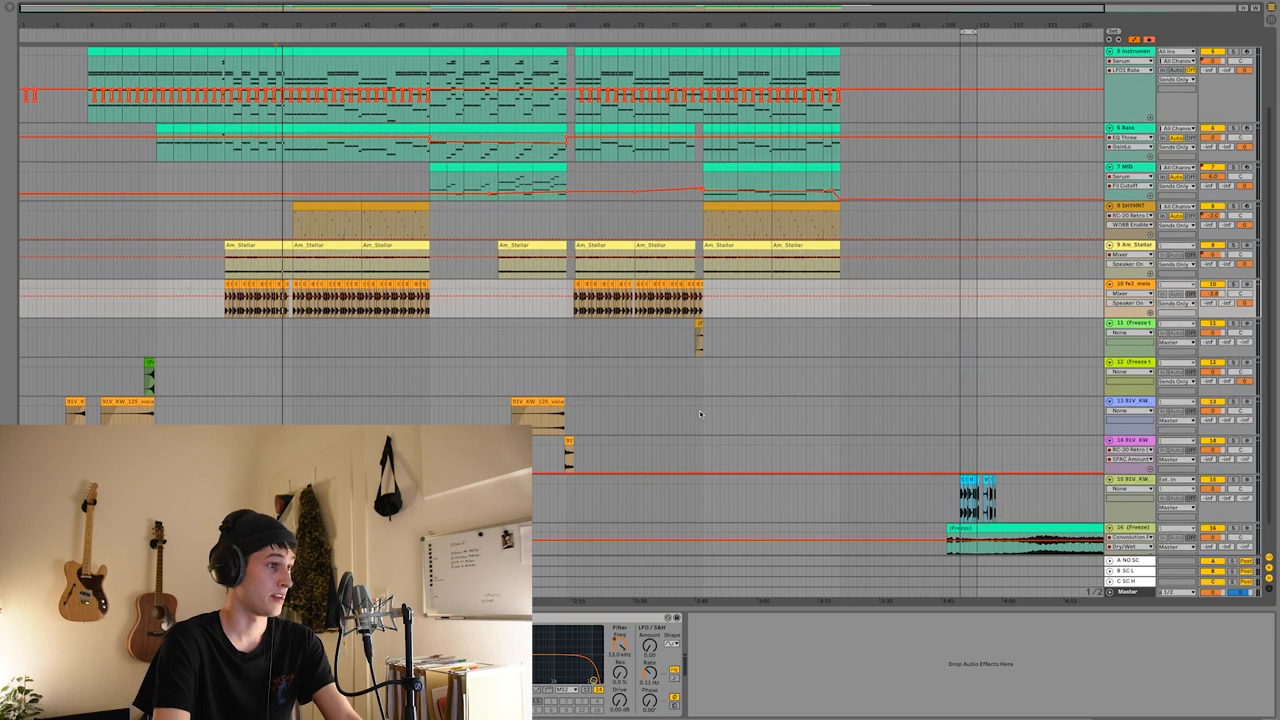
Scroll the Arrangement View toward the song's opening bars
scroll(down, 3)
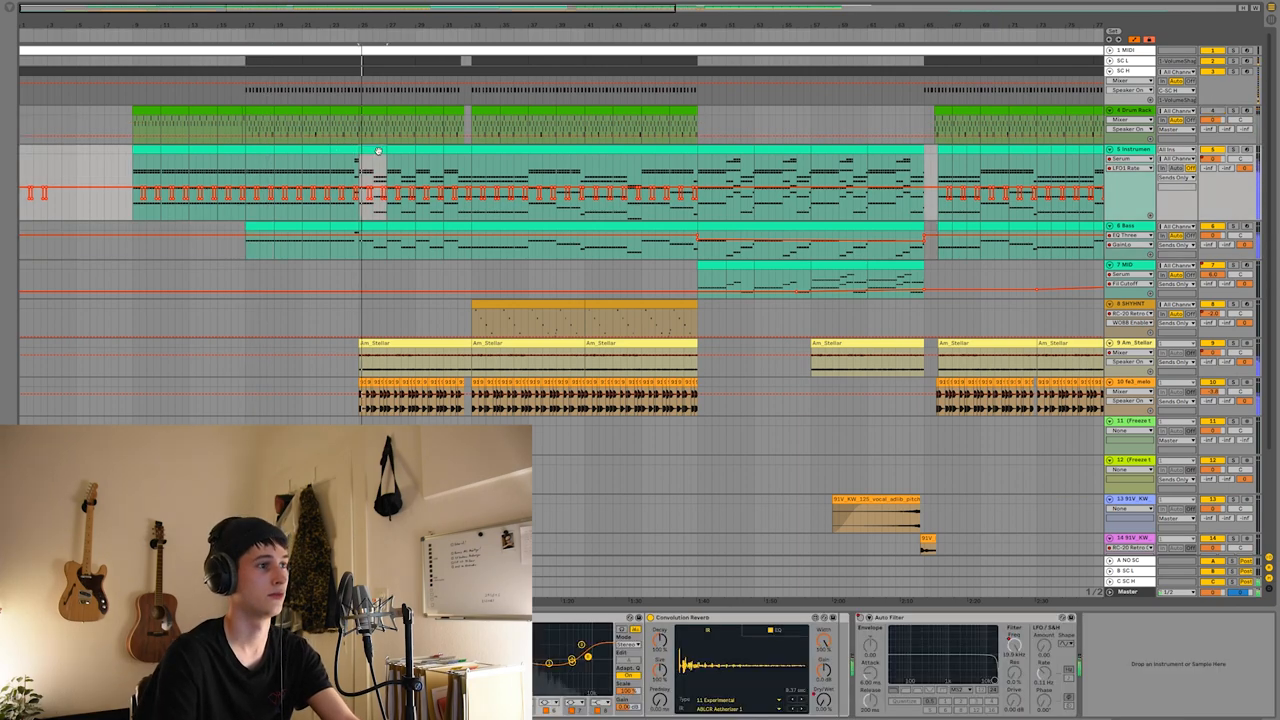
Zoom onto the chopped vocals and set the start marker inside the frozen clip
scroll(down, 3)
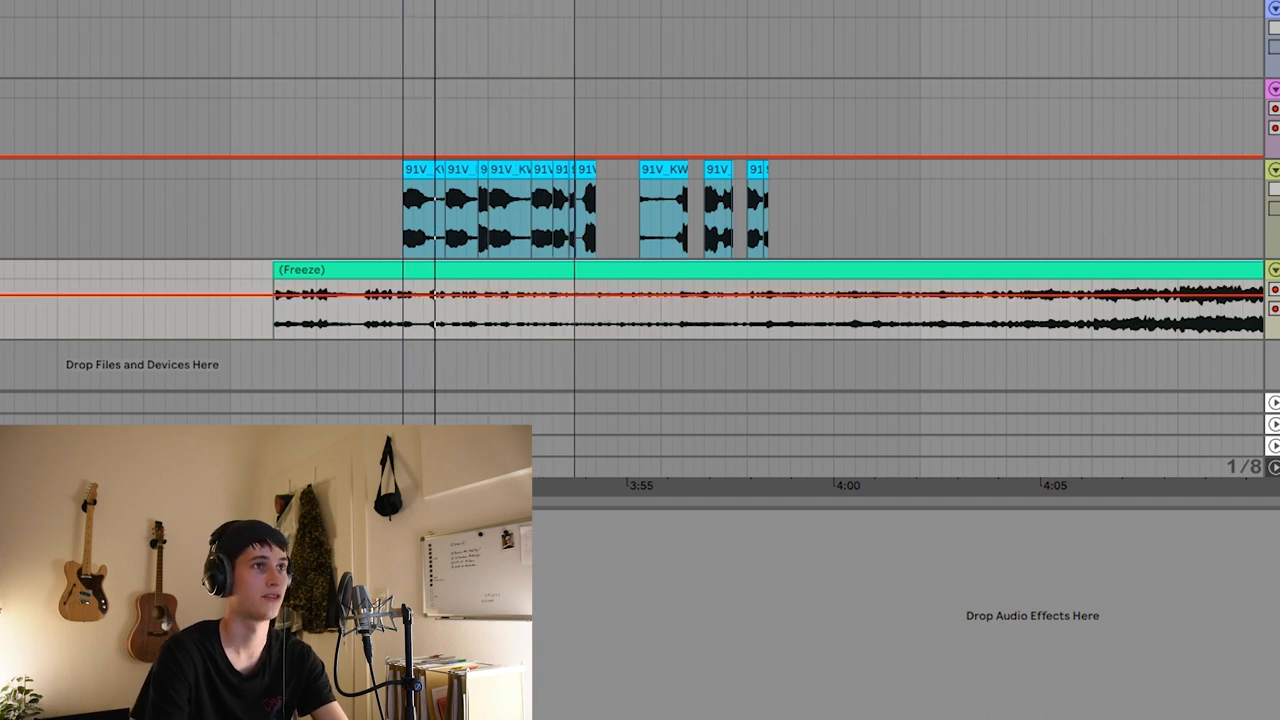
click(320, 325)
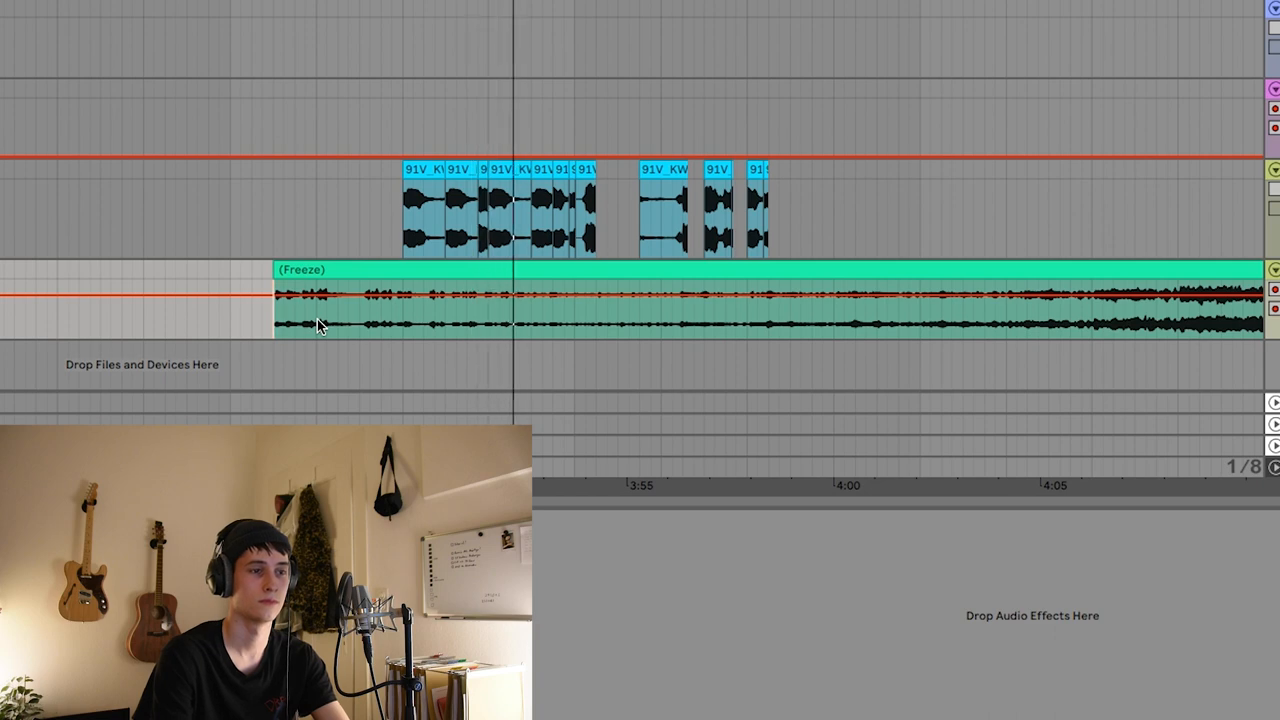
click(592, 325)
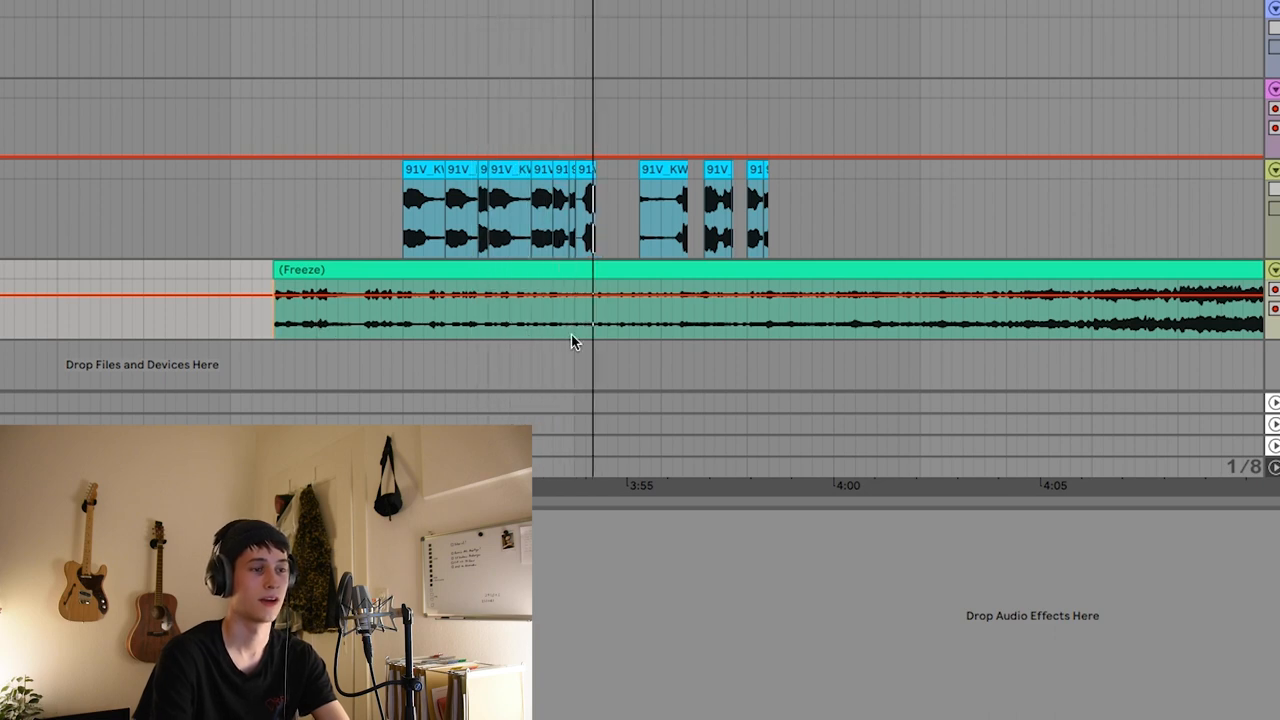